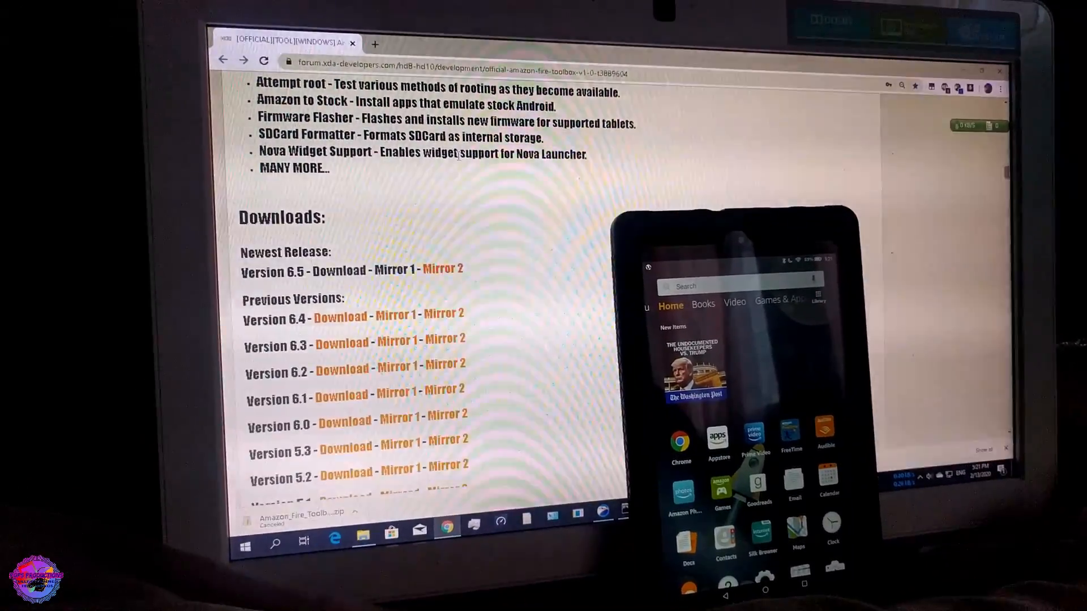
- Launch Amazon Fire Toolbox V6.5.exe from the extracted toolbox folder
{"action": "scroll", "scroll_direction": "up", "scroll_amount": 3}
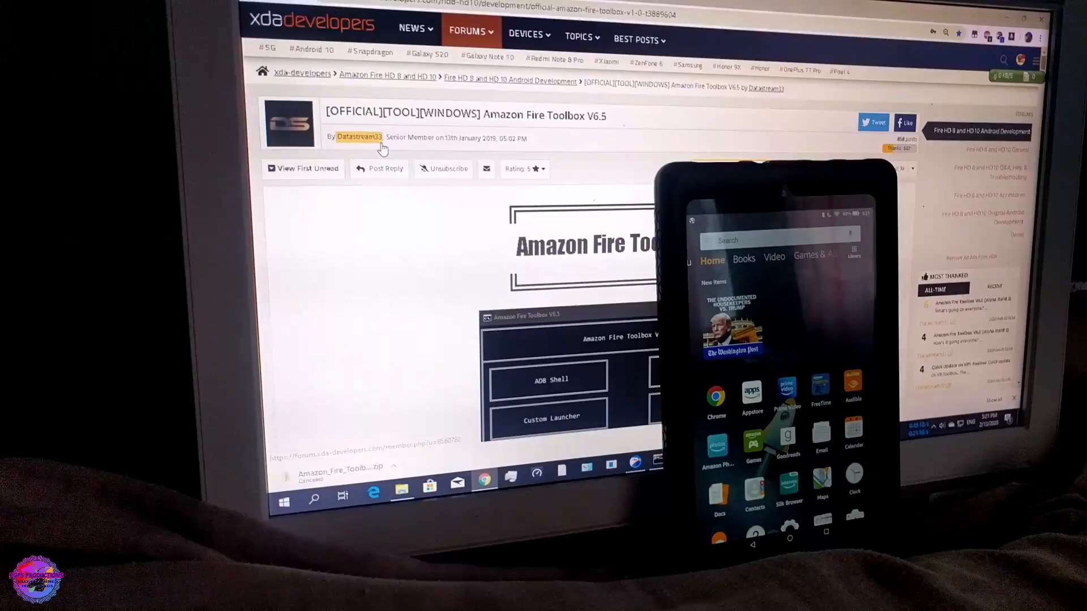
{"action": "scroll", "scroll_direction": "down", "scroll_amount": 3}
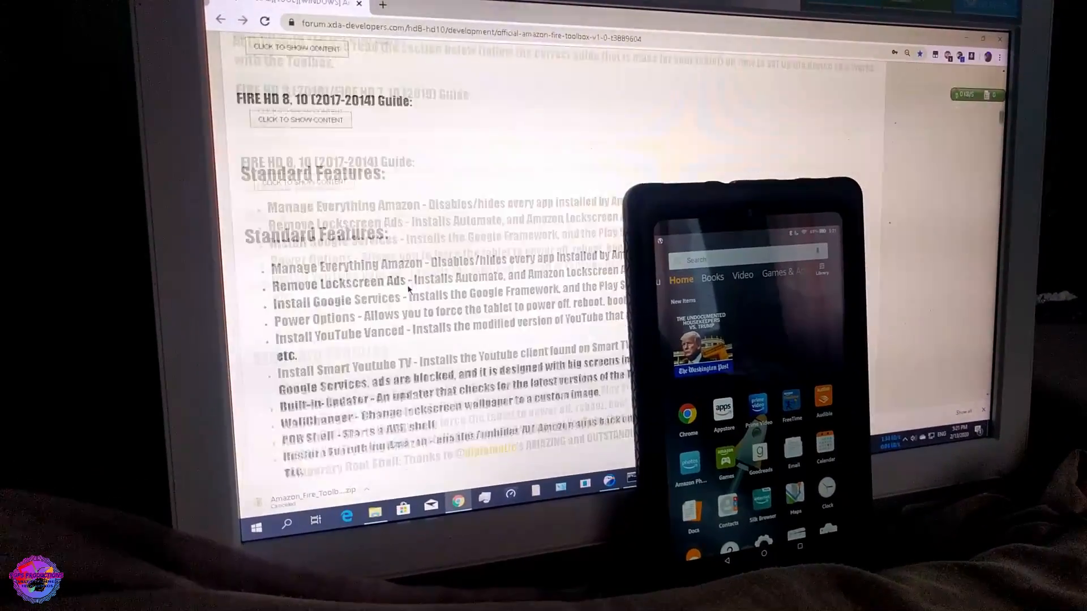
{"action": "scroll", "scroll_direction": "down", "scroll_amount": 3}
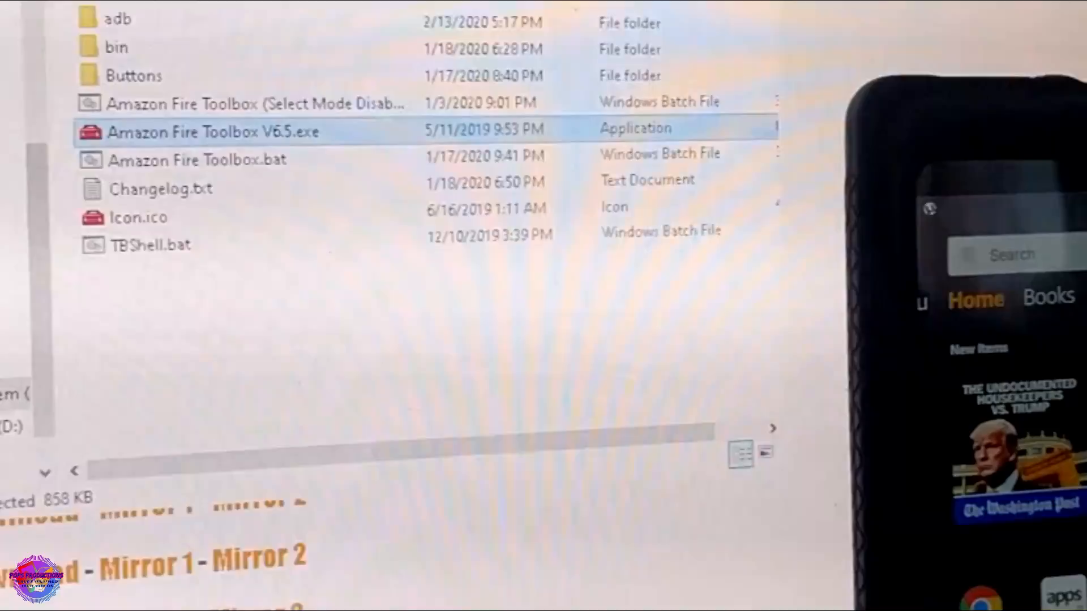
{"action": "double_click", "coordinate": [213, 132]}
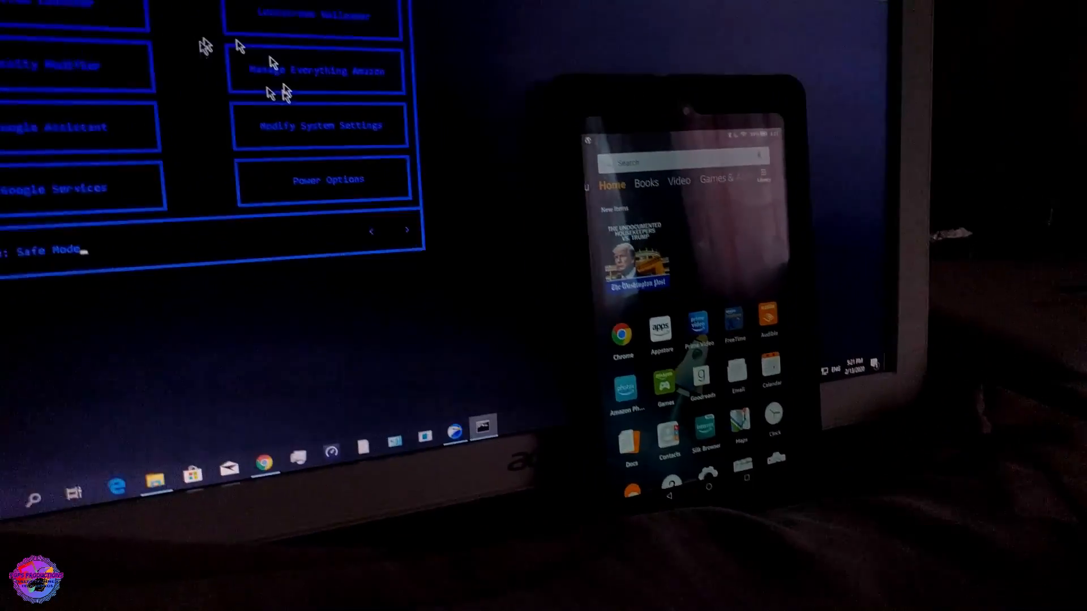